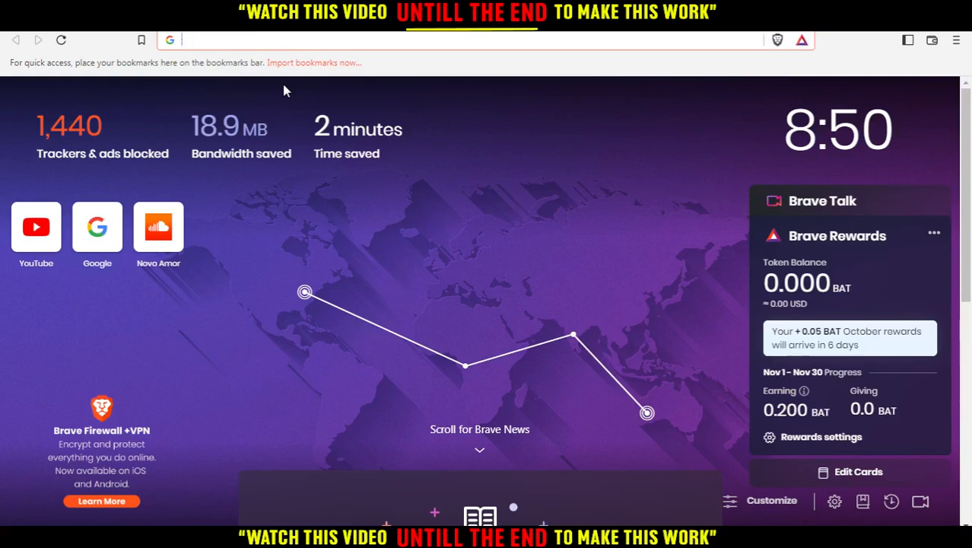
- Open the Novo Amor 'Anchor' SoundCloud track from the new-tab shortcut and pause it
left_click(487, 40)
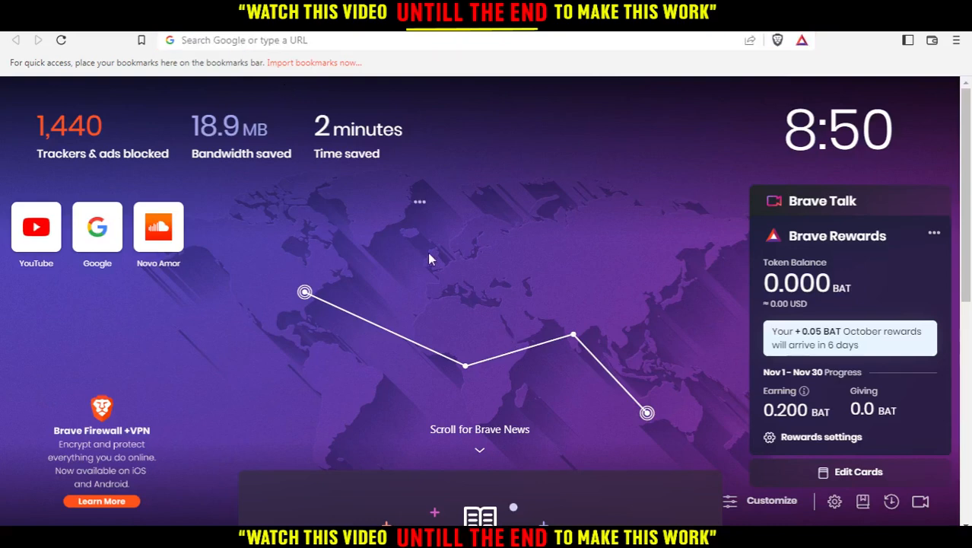
mouse_move(158, 225)
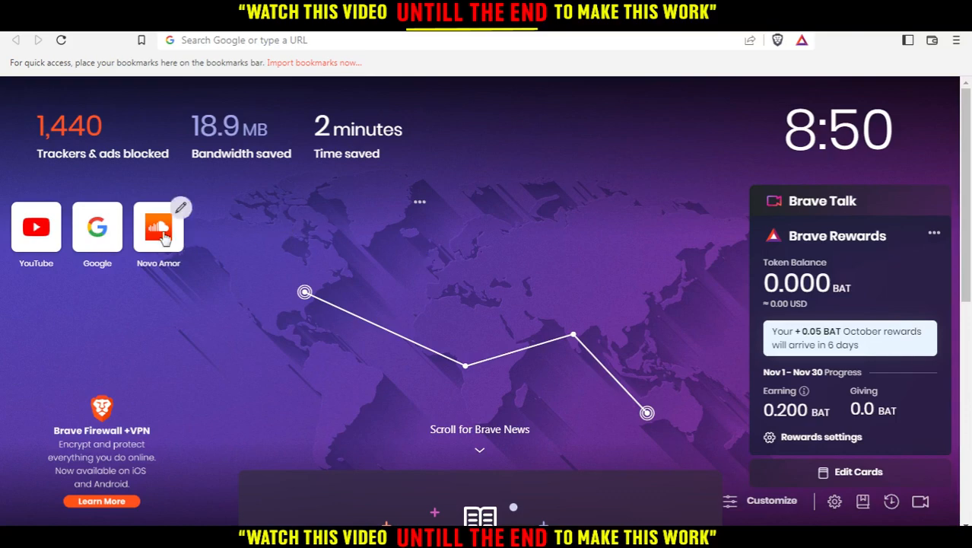
left_click(158, 226)
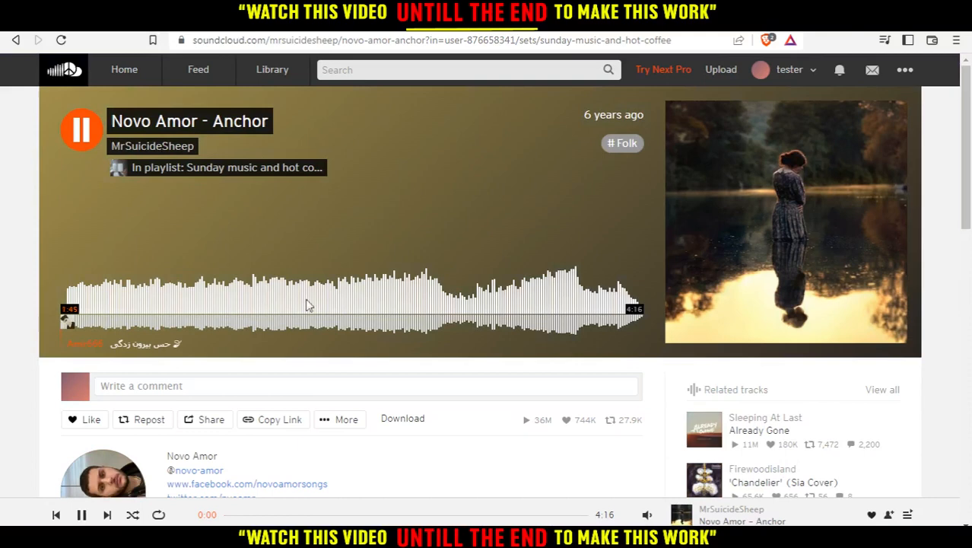
left_click(82, 129)
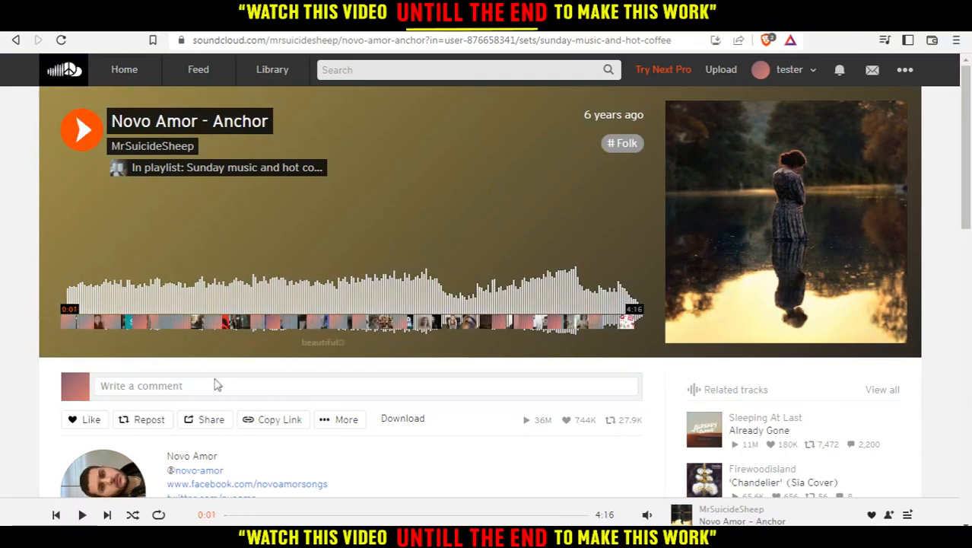
- Go to the SoundCloud Home page and reveal its full URL in the address bar
left_click(124, 69)
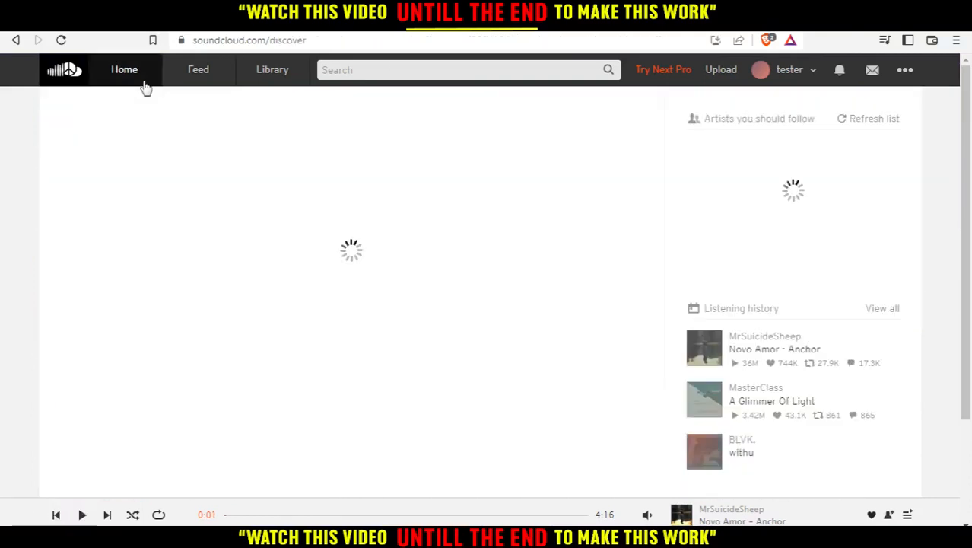
left_click(124, 69)
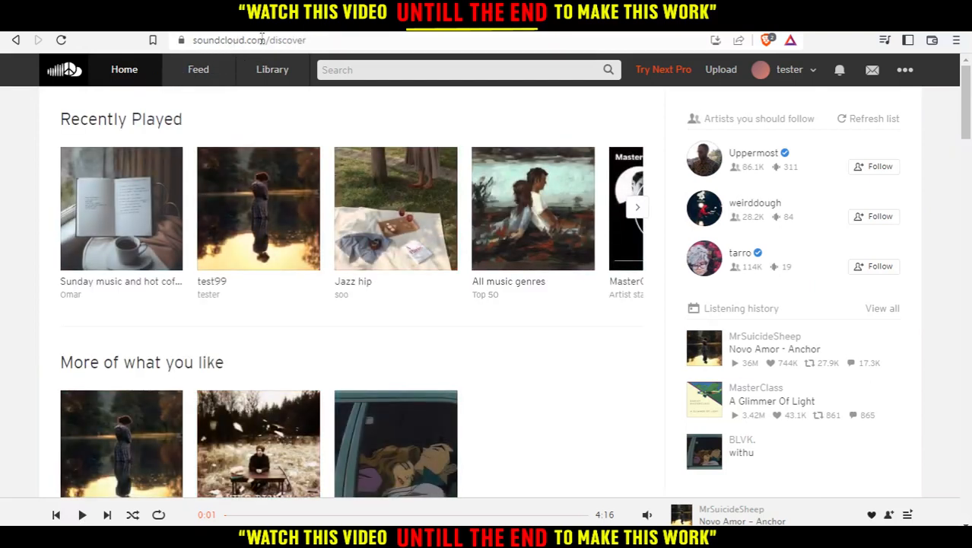
double_click(287, 40)
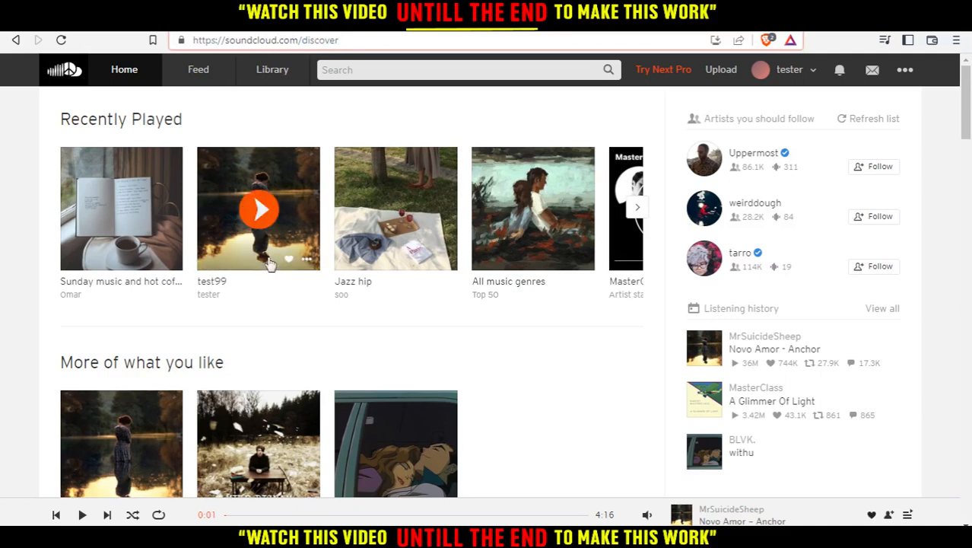
mouse_move(395, 207)
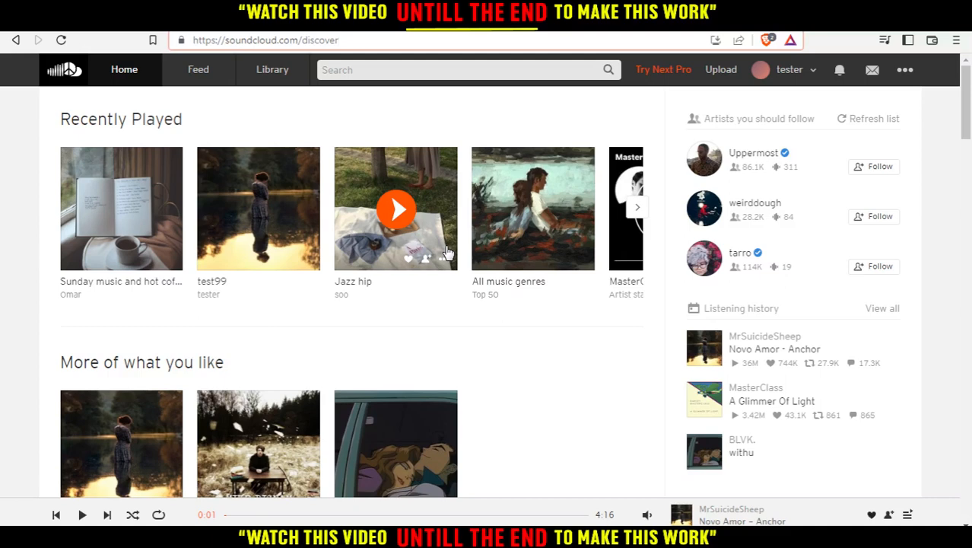
mouse_move(33, 159)
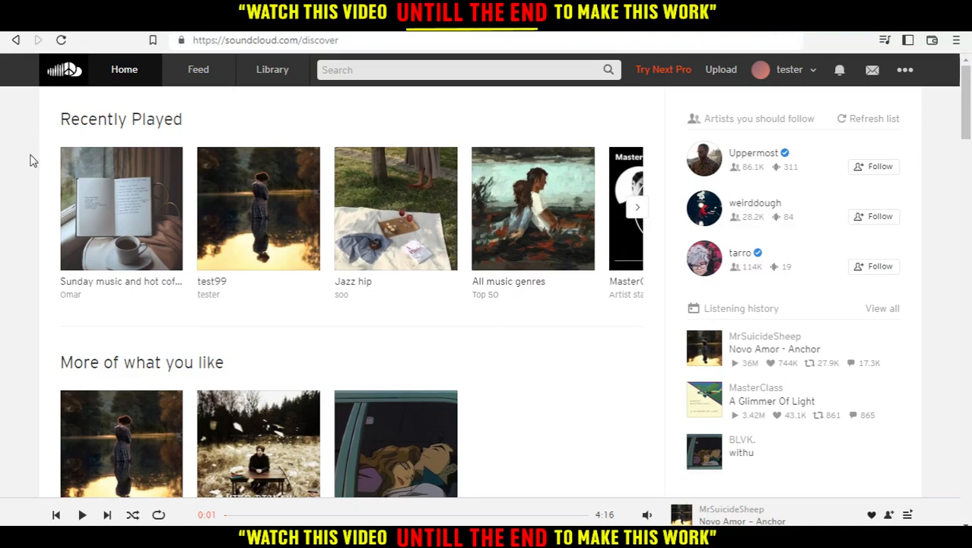
mouse_move(378, 167)
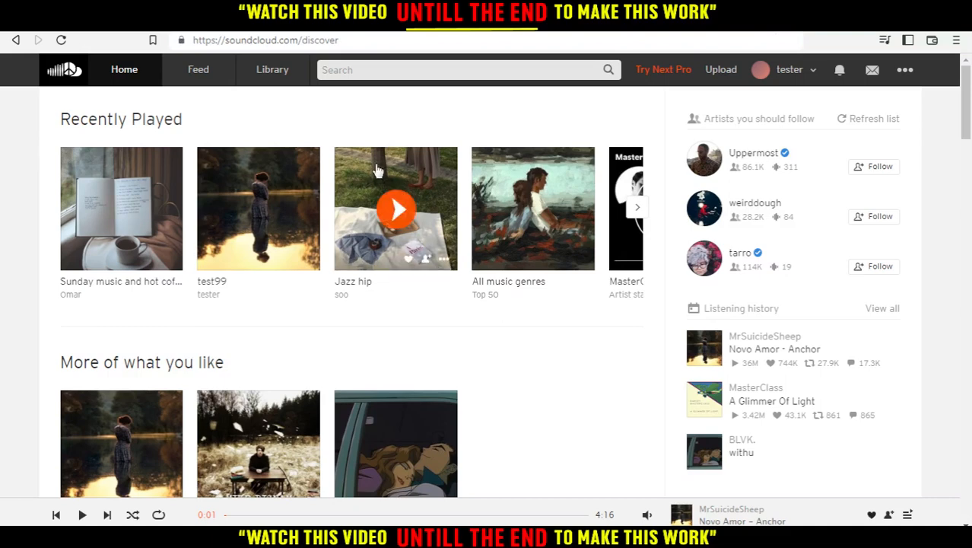
mouse_move(418, 123)
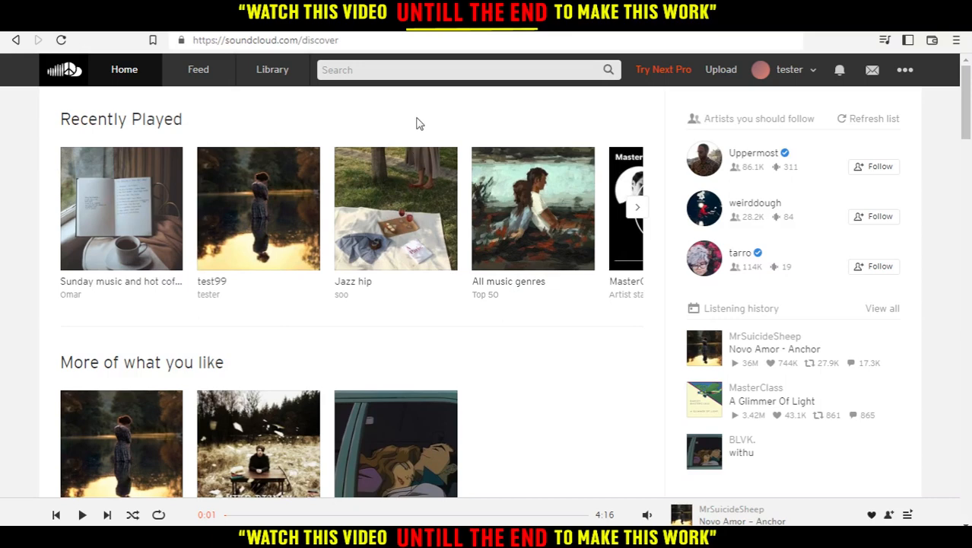
mouse_move(532, 208)
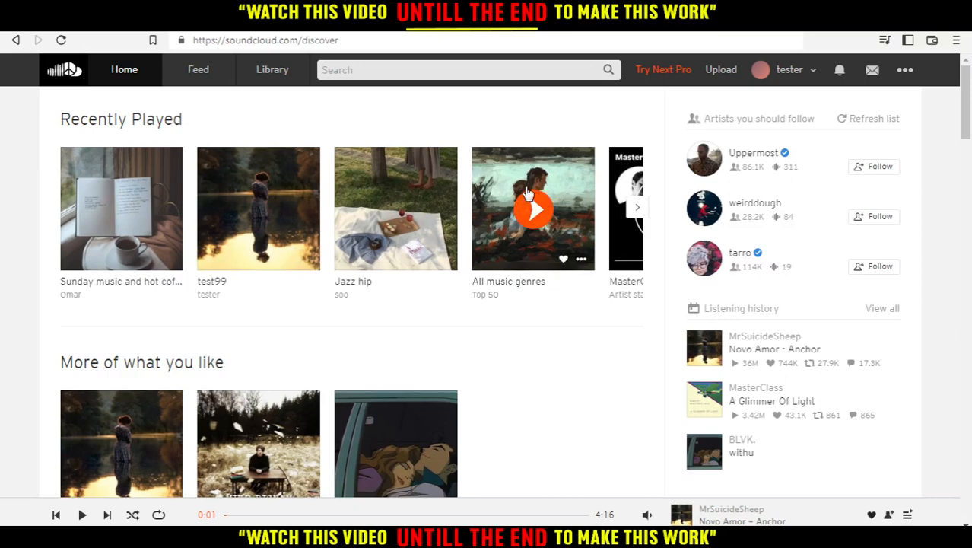
mouse_move(900, 84)
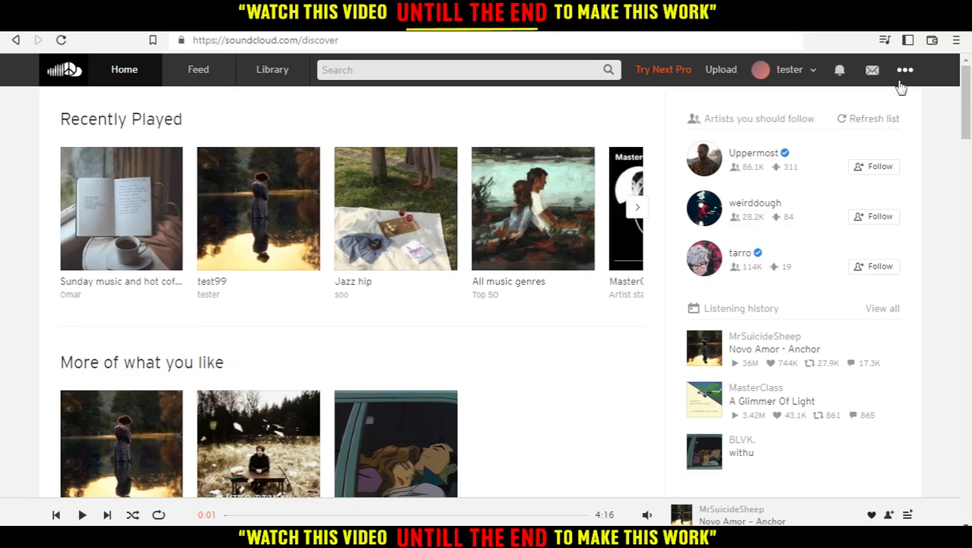
- Open Settings from the top-bar three-dot menu to reach the Account section
left_click(905, 69)
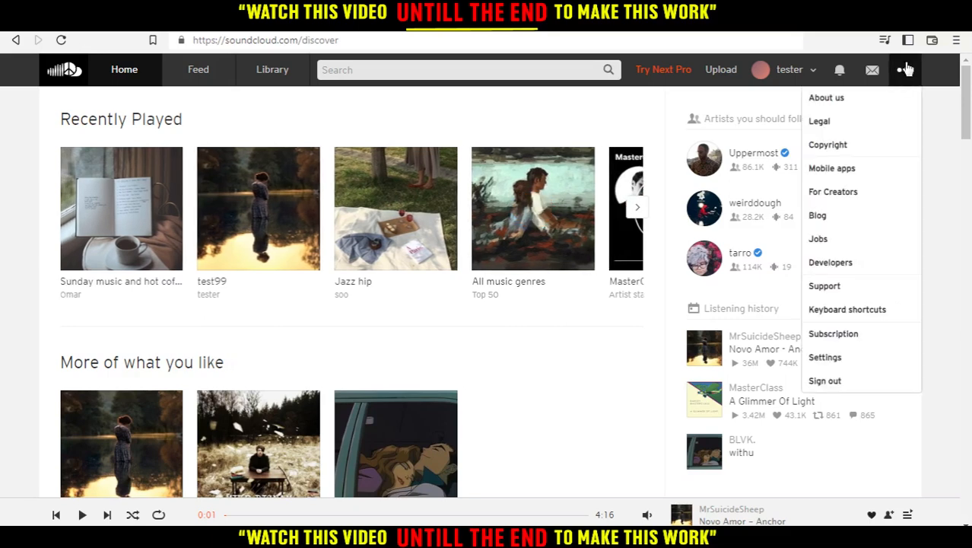
mouse_move(825, 357)
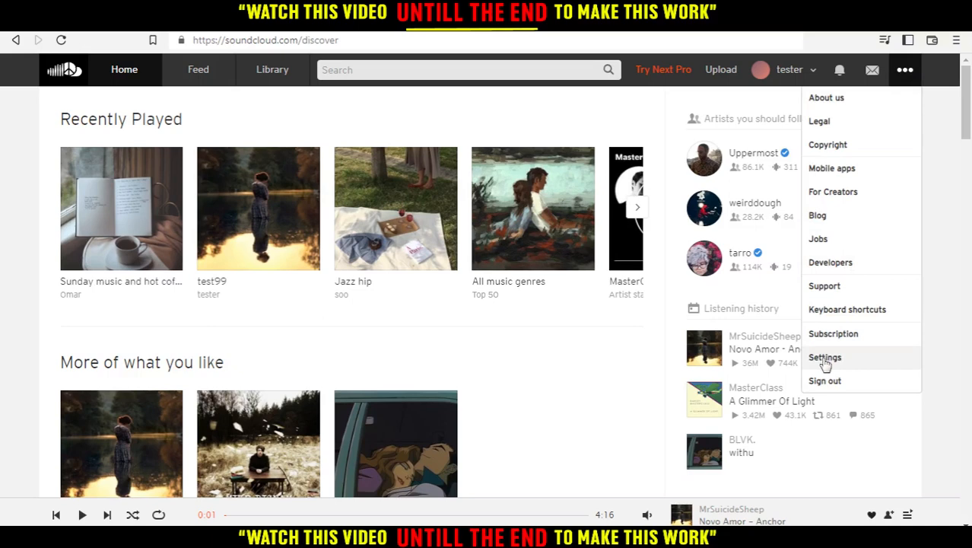
left_click(824, 357)
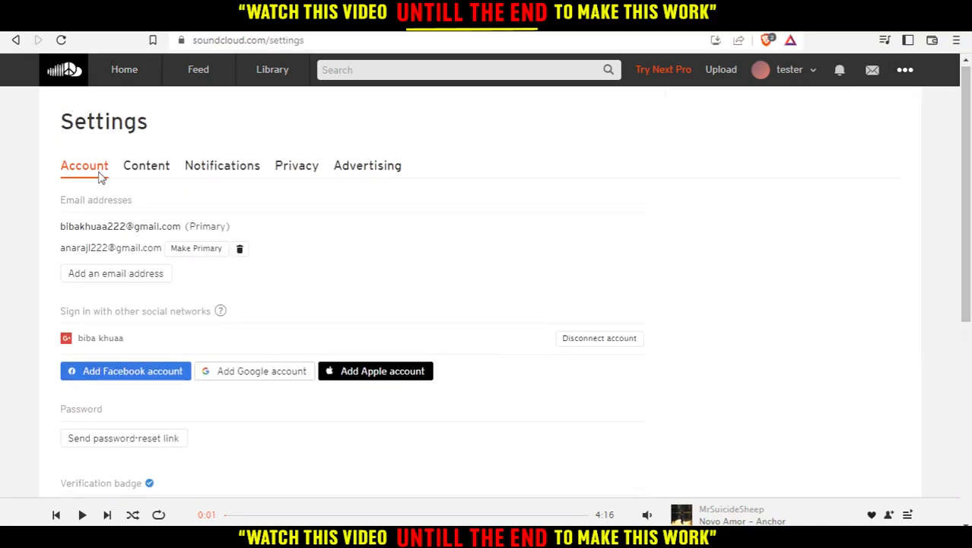
mouse_move(212, 215)
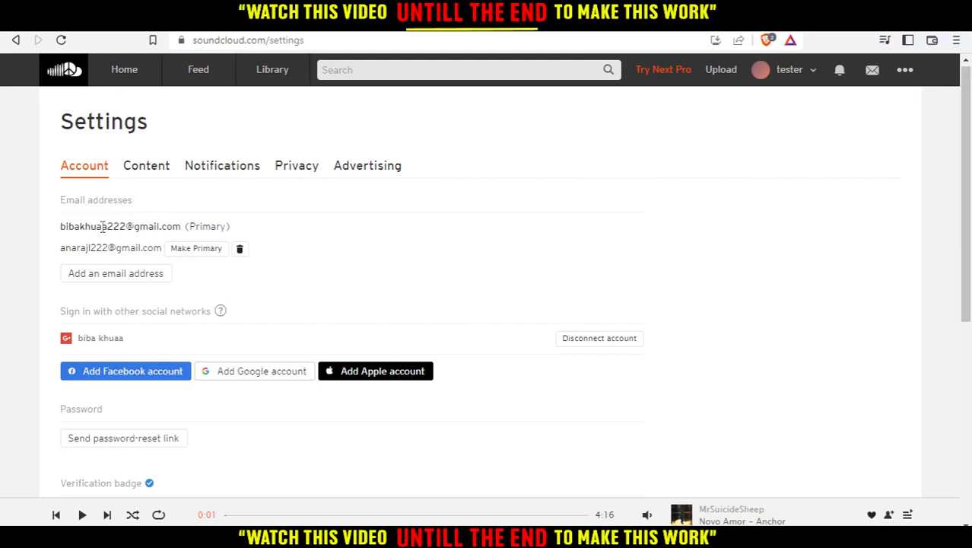
mouse_move(82, 244)
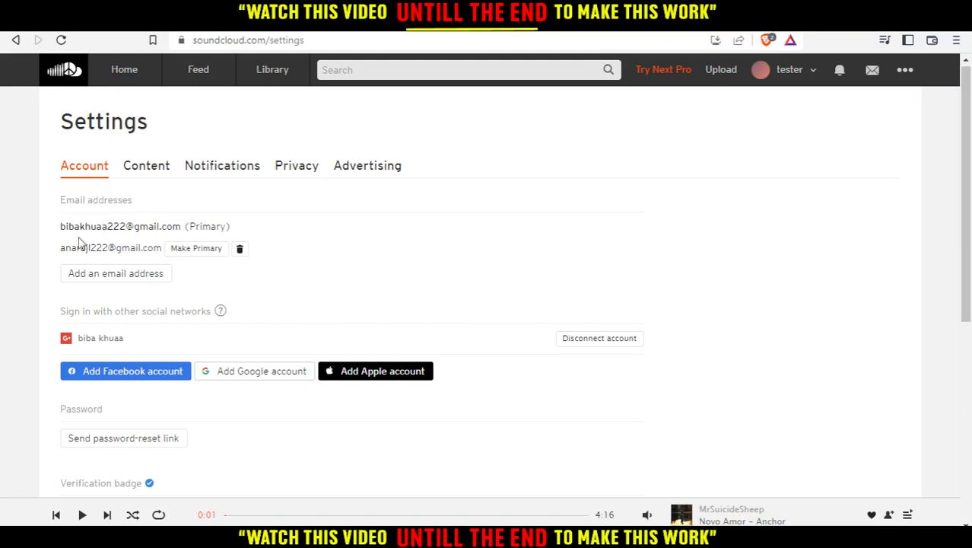
mouse_move(437, 220)
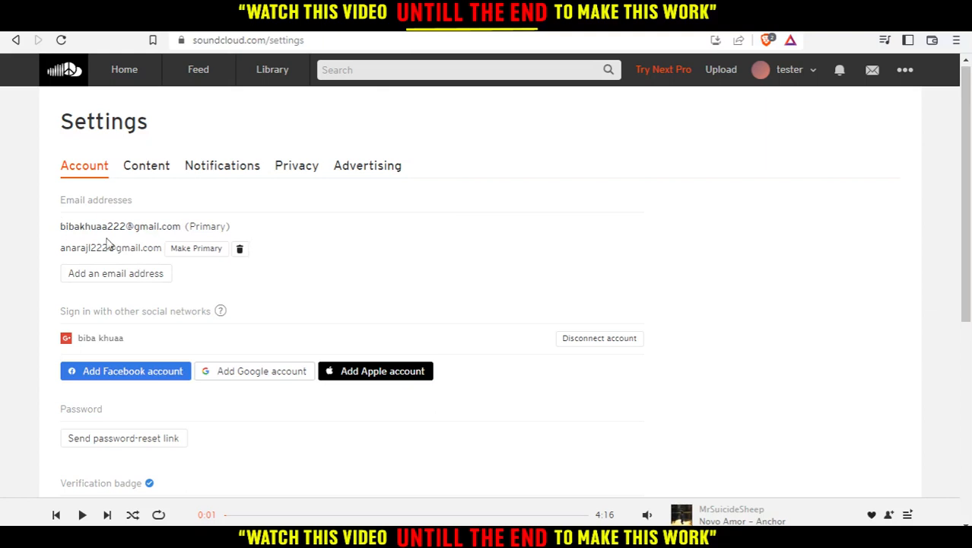
left_click(196, 248)
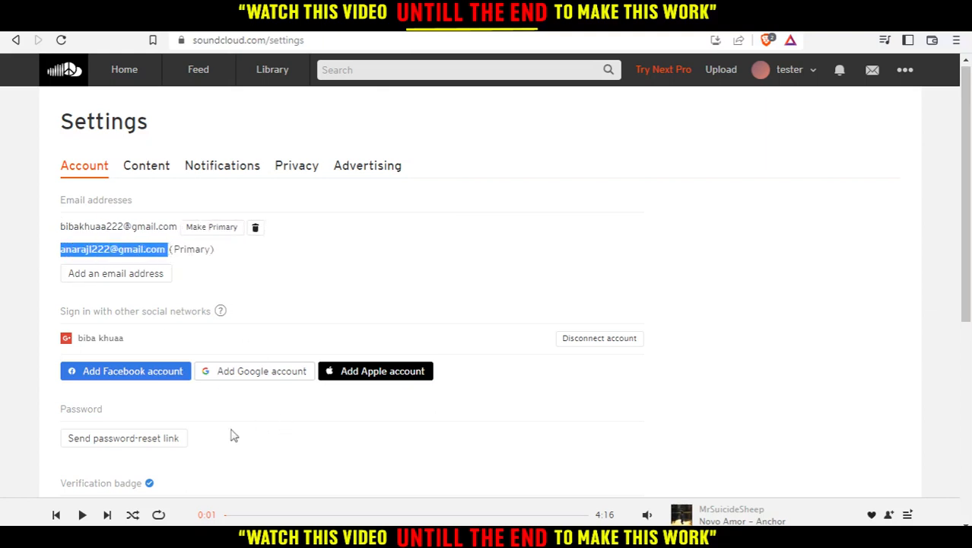
left_click(212, 226)
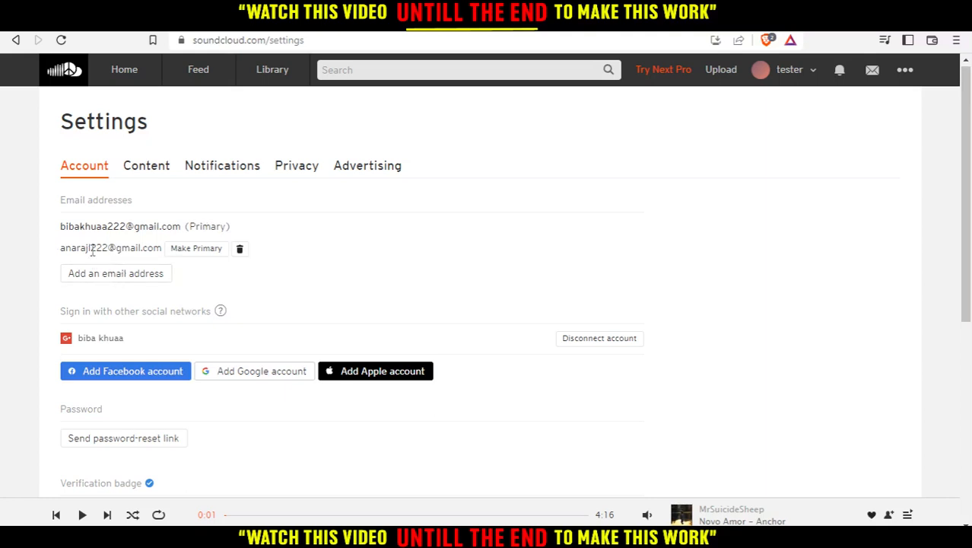
mouse_move(83, 370)
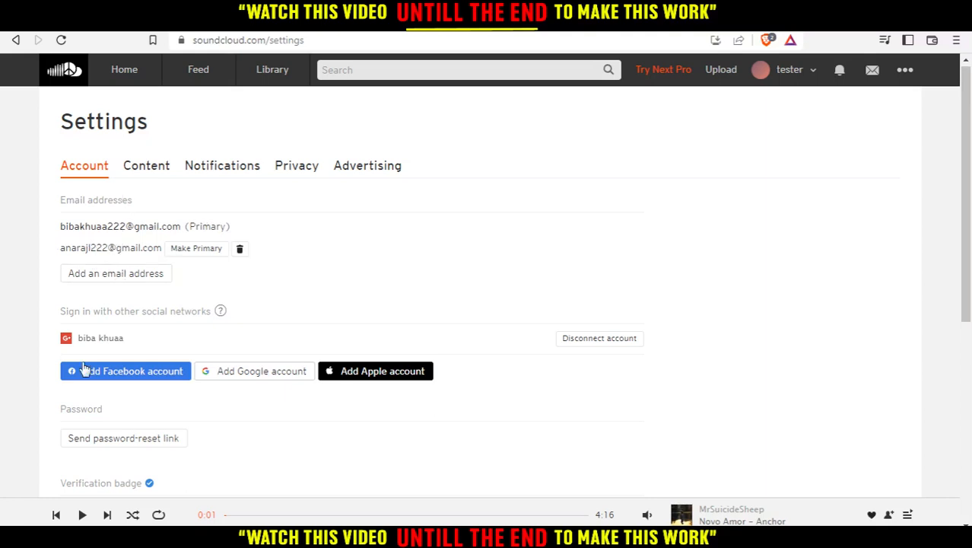
mouse_move(115, 273)
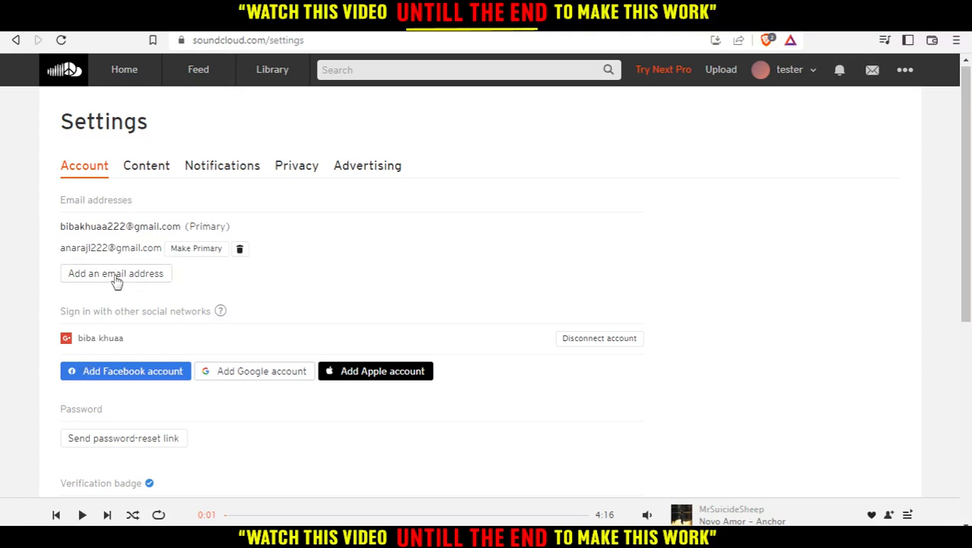
- Start adding a new email address under Email addresses in Account settings
left_click(115, 273)
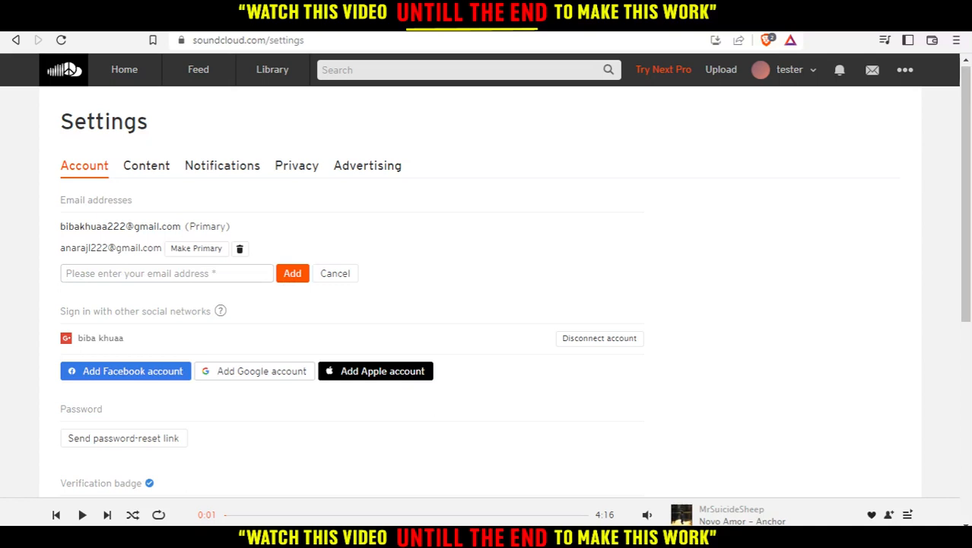
mouse_move(447, 316)
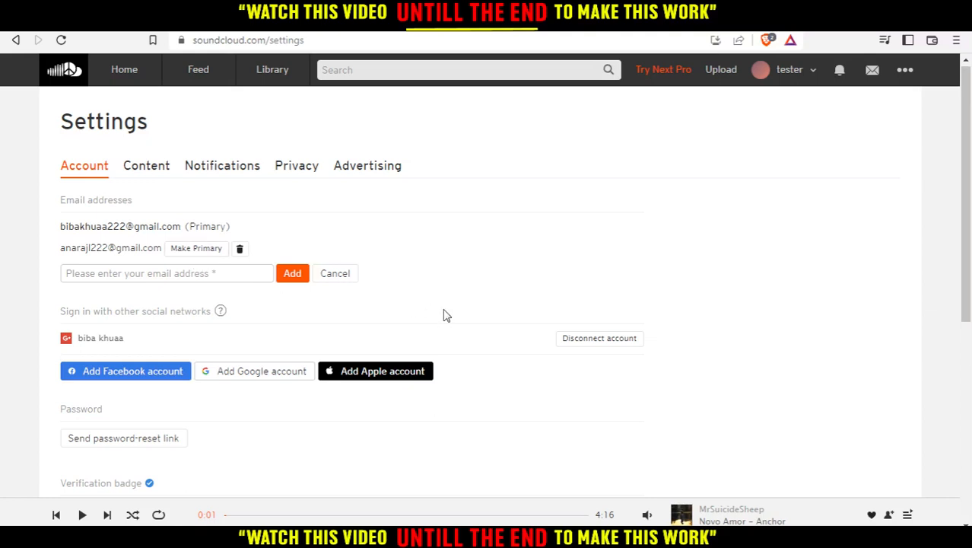
mouse_move(254, 263)
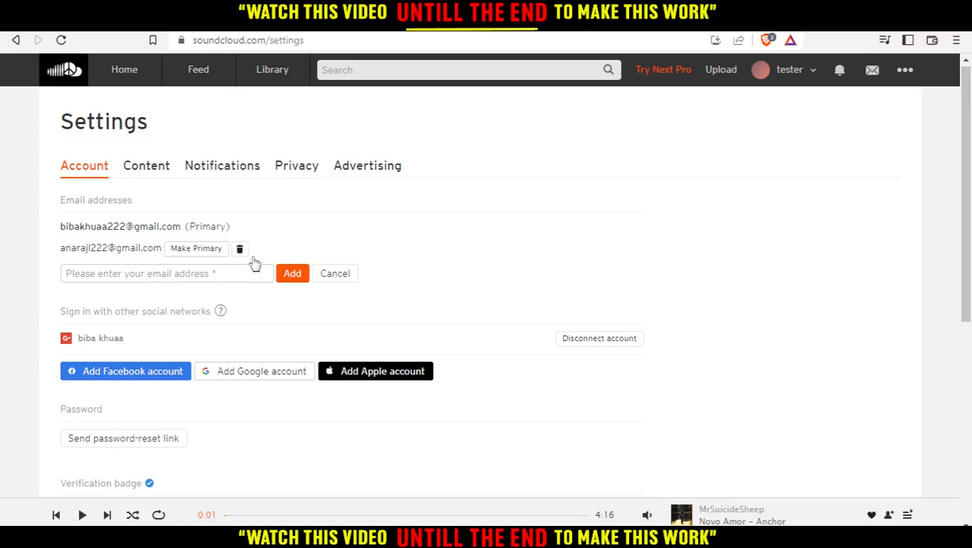
mouse_move(171, 252)
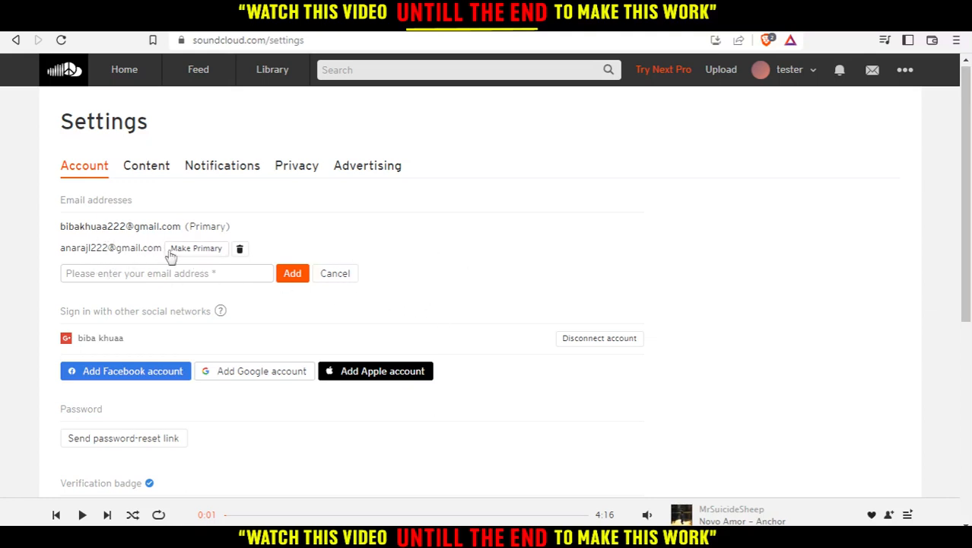
mouse_move(145, 244)
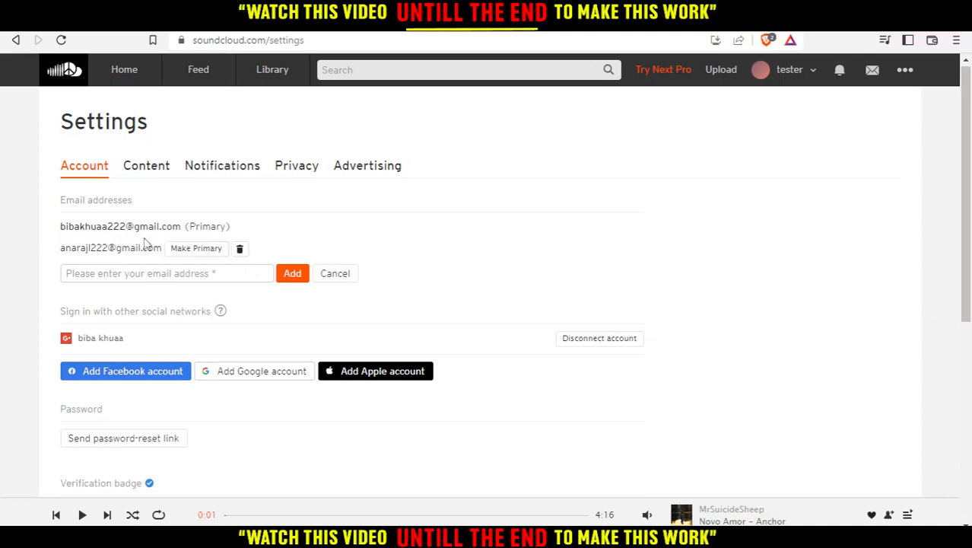
mouse_move(214, 245)
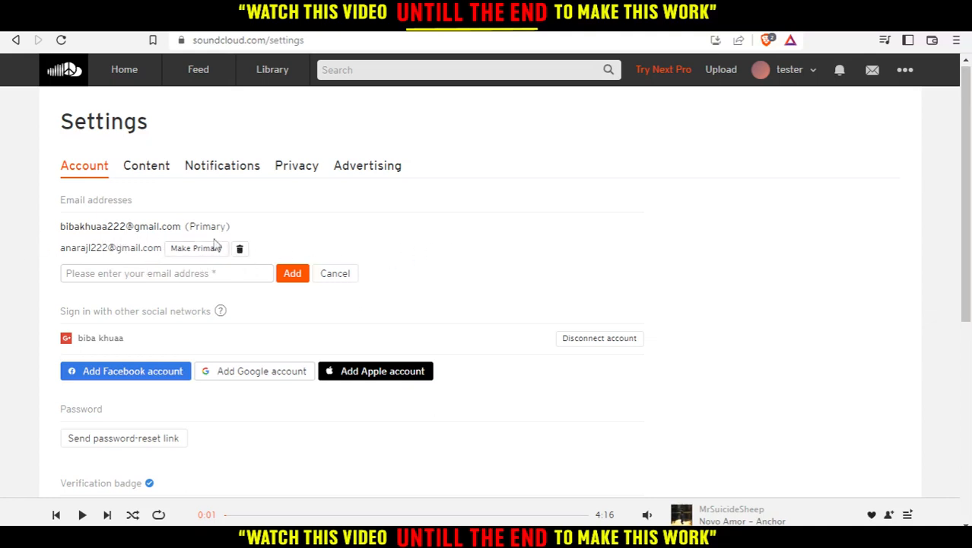
- Make the second email primary, then restore the original address as primary
left_click(335, 273)
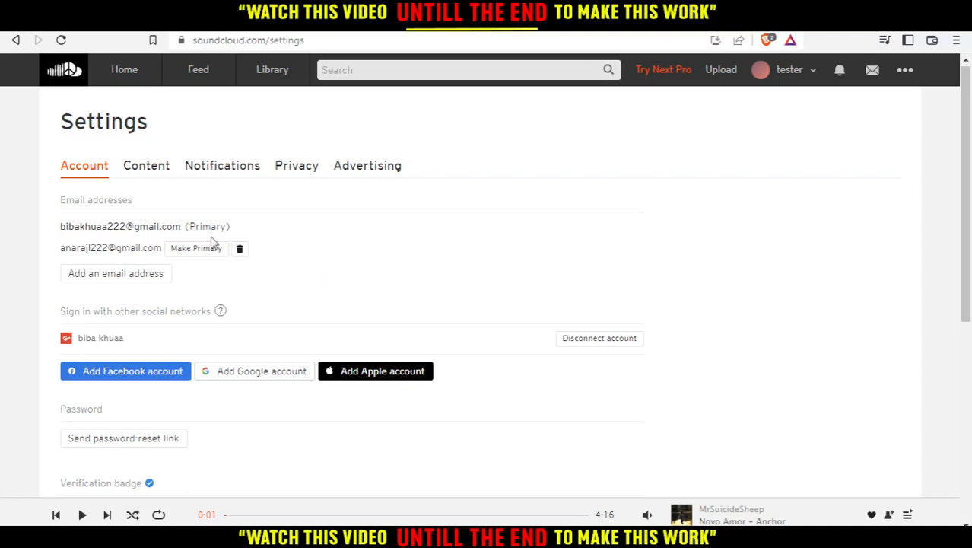
left_click(196, 248)
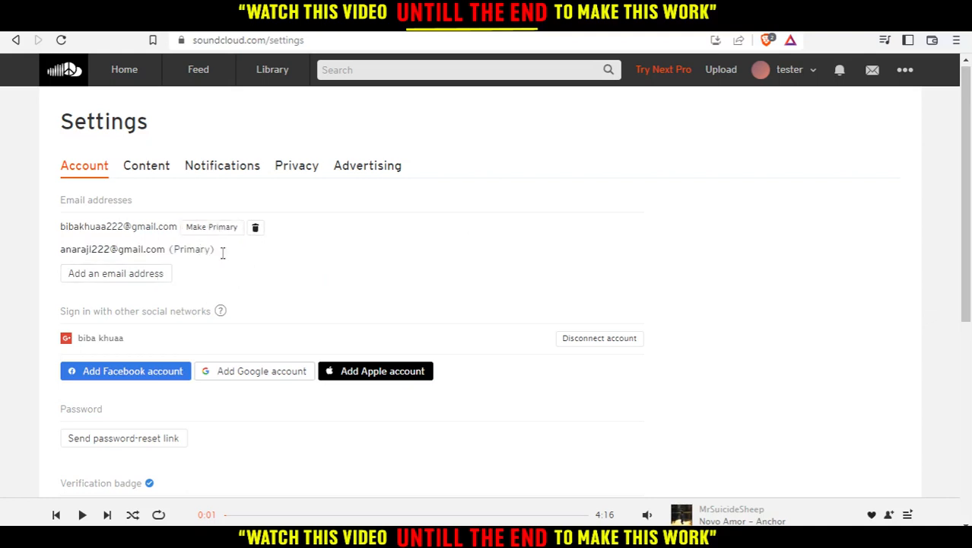
left_click(211, 225)
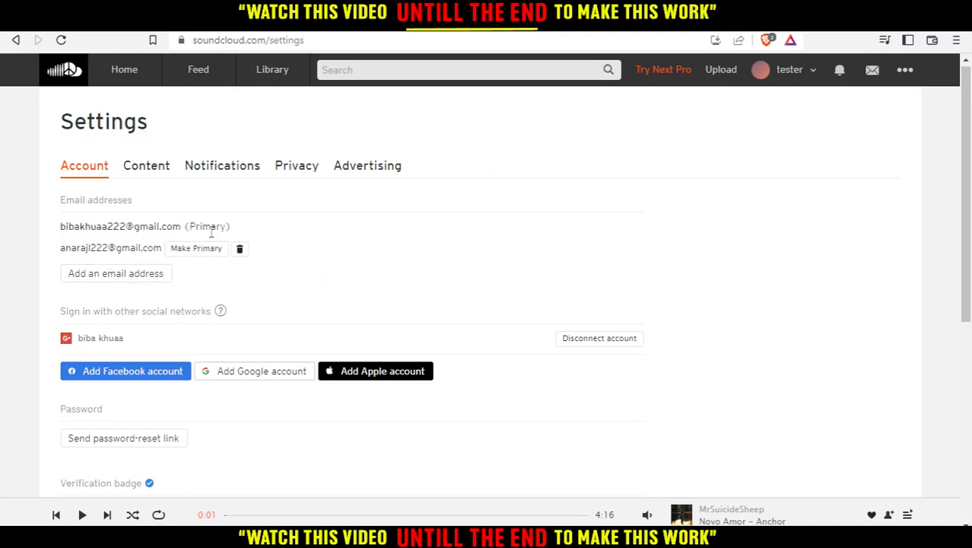